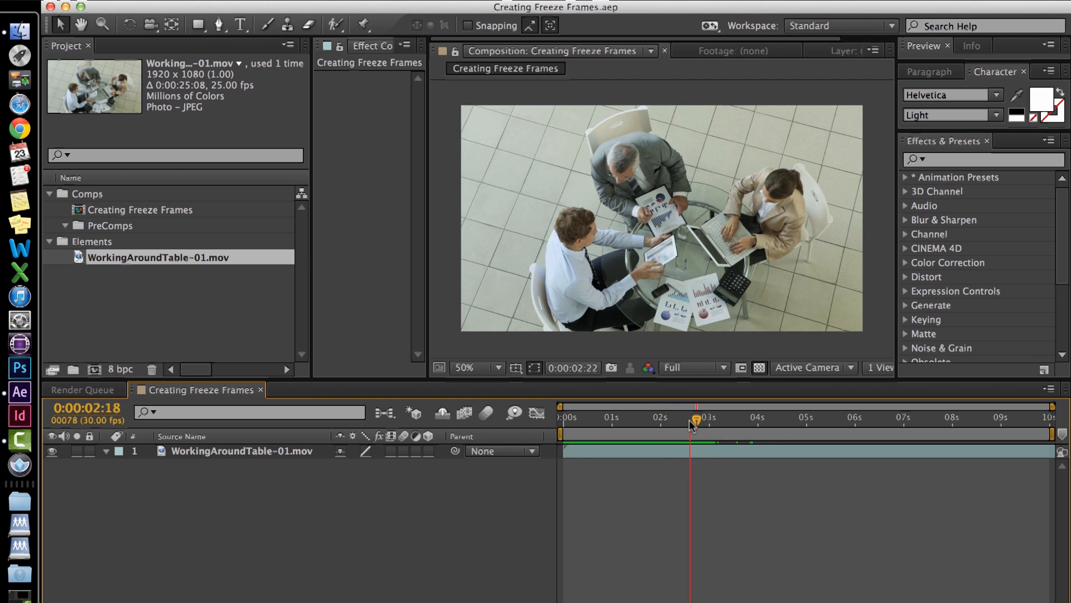
- Scrub the WorkingAroundTable-01.mov clip and set the current time to 0:00:01:29, the frame to hold
left_click_drag(692, 420, 654, 420)
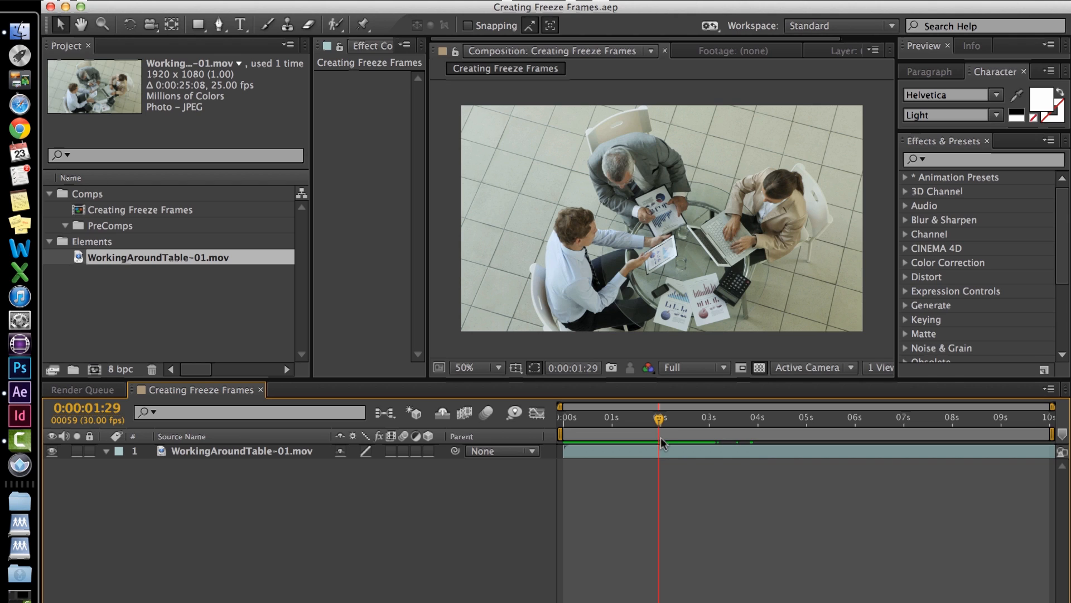
left_click(241, 451)
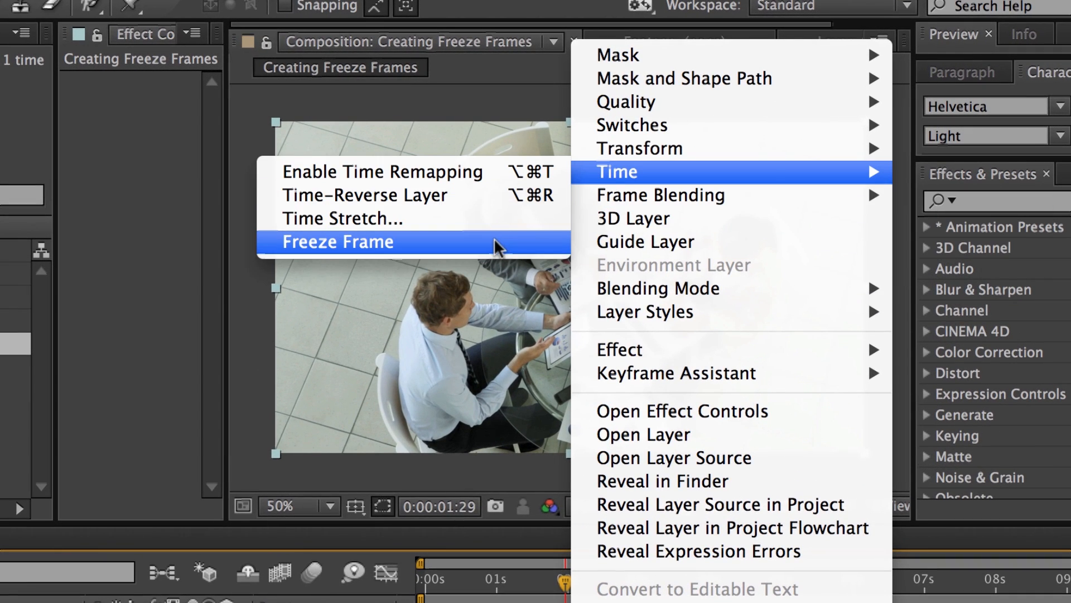
left_click(336, 241)
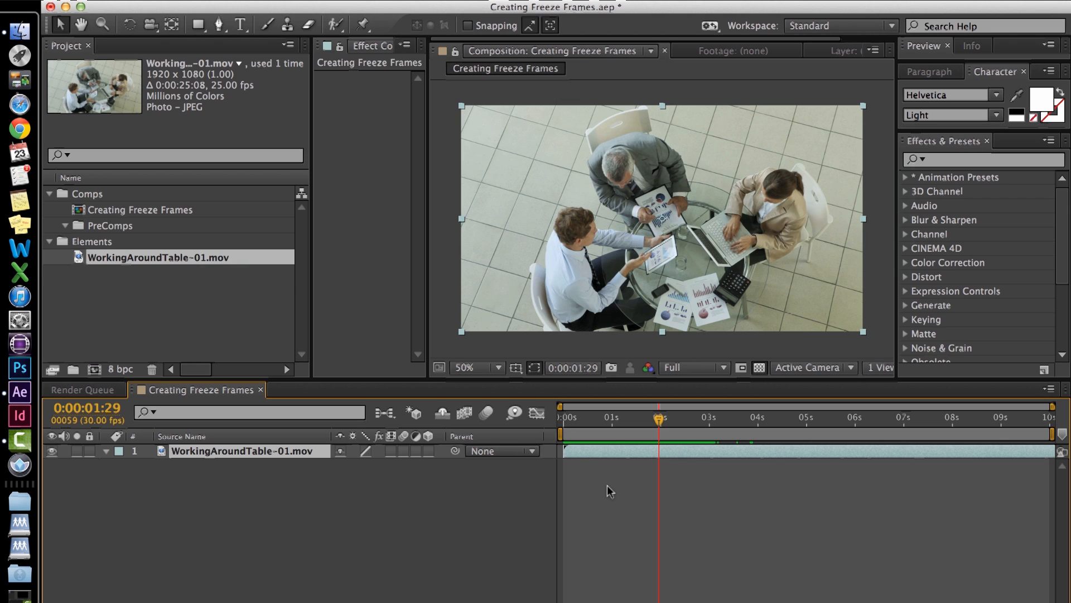
- Split the WorkingAroundTable-01.mov layer into two layers at 0:00:01:29
key("Cmd+Shift+D")
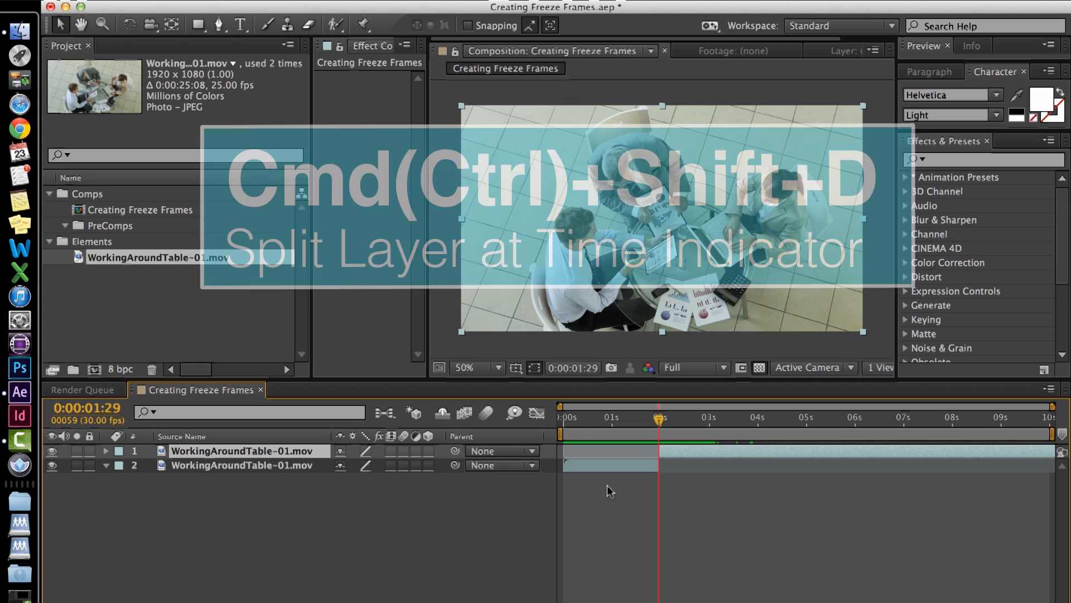
key("cmd+shift+d")
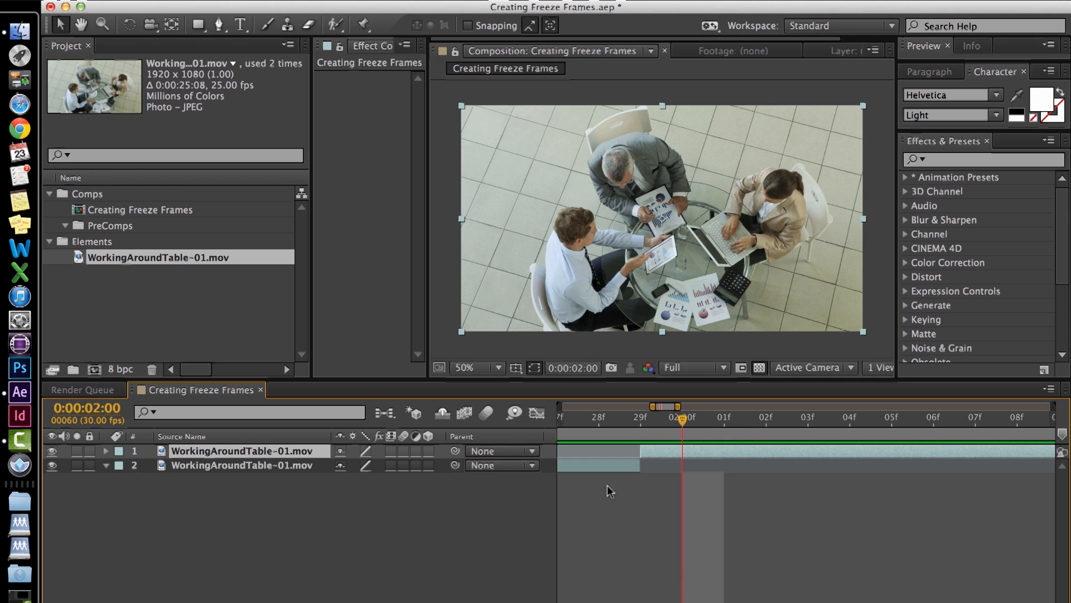
- Split off the one-frame layer at 1:29 and apply Time > Freeze Frame to it, zooming the timeline out
key("cmd+d")
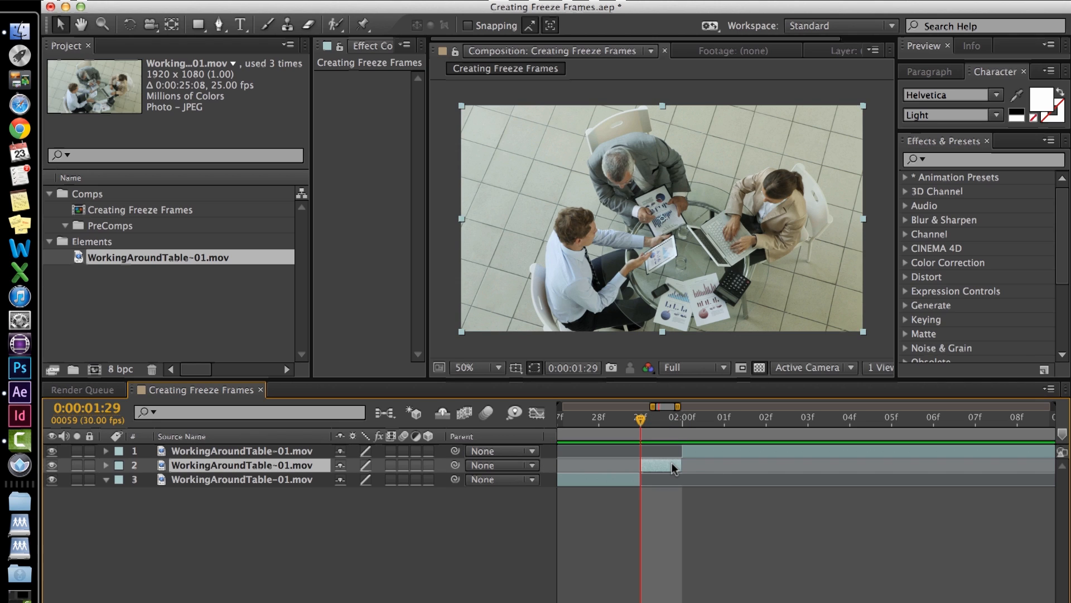
right_click(649, 466)
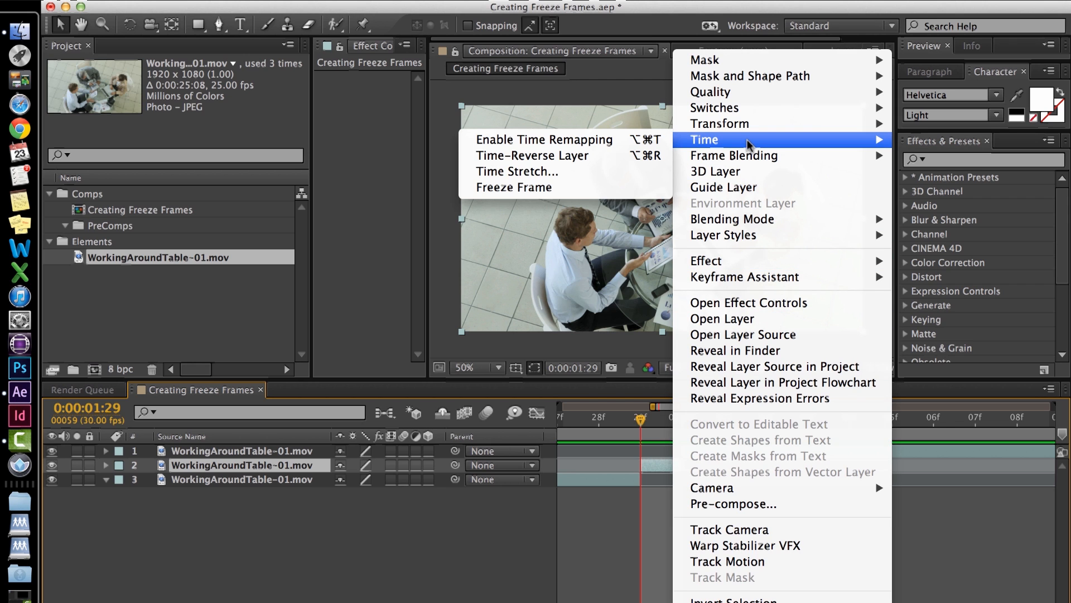
left_click(543, 139)
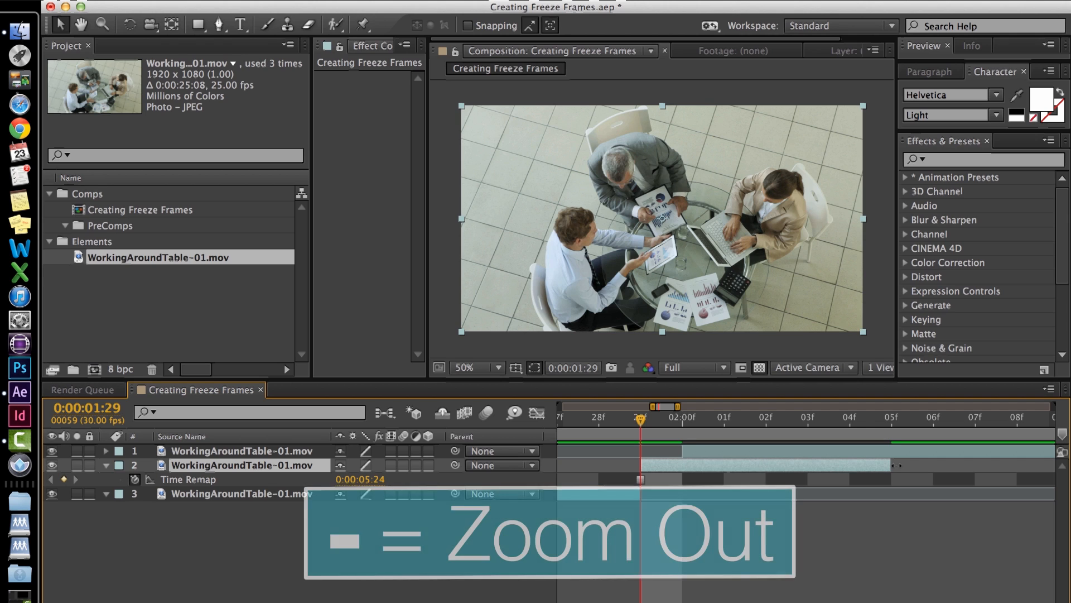
key("minus")
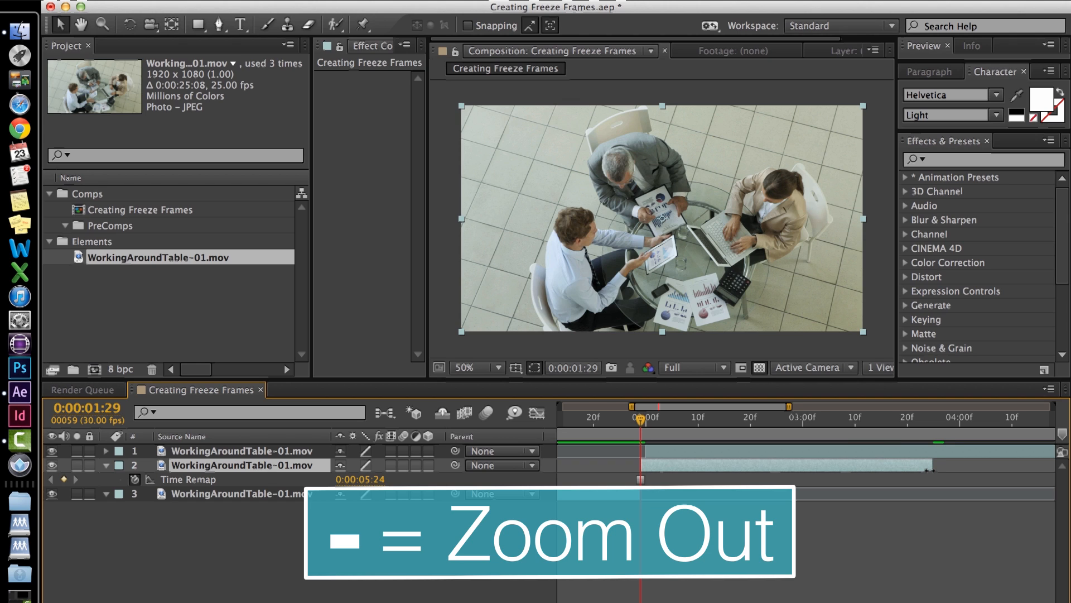
key("minus")
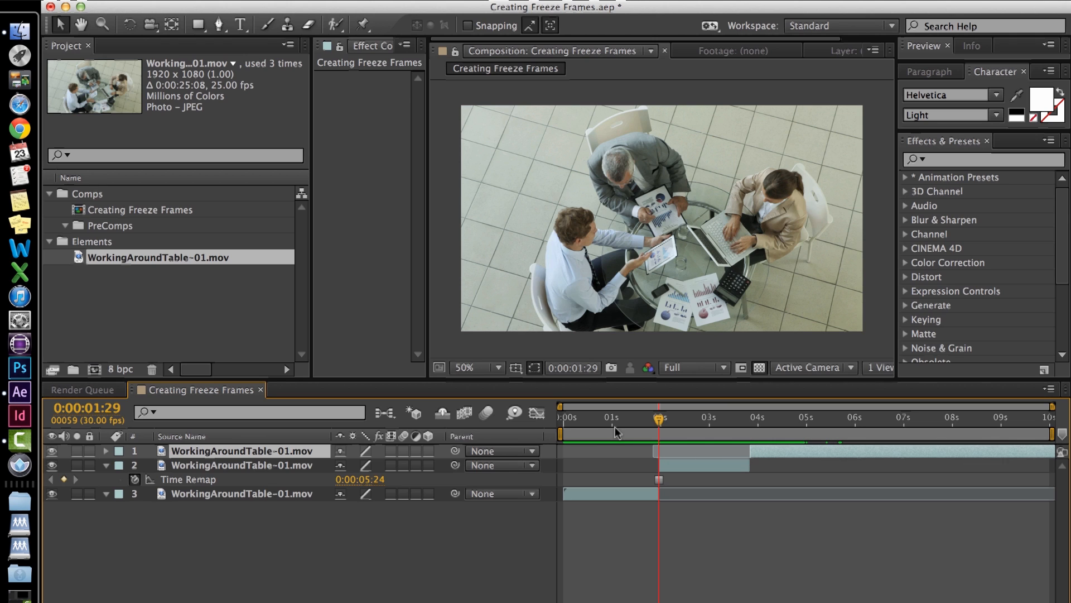
left_click(538, 413)
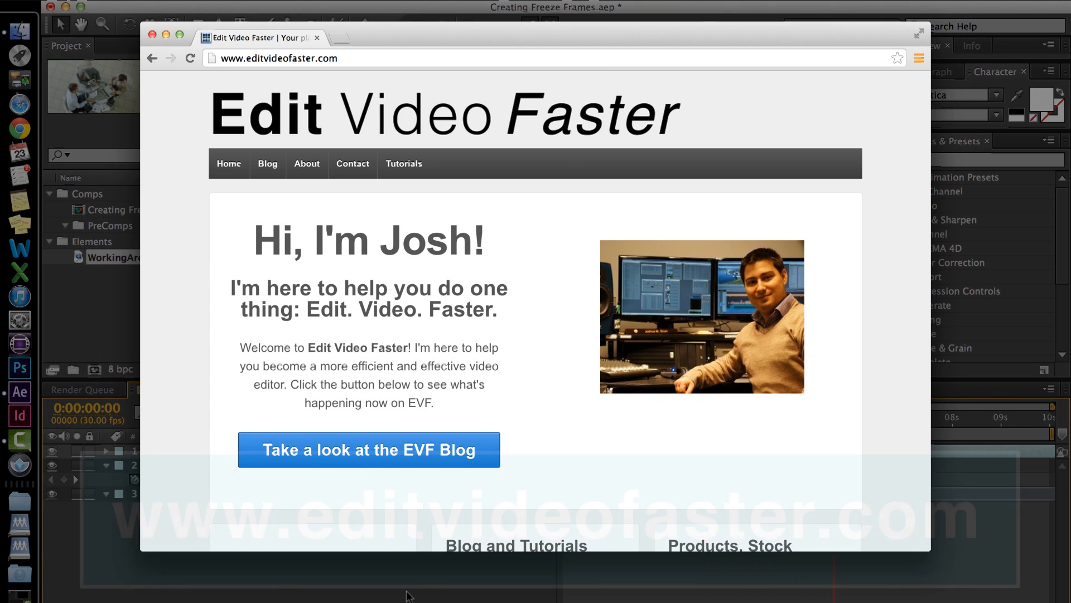
- Go to the EVF Blog on editvideofaster.com, landing on the Fighting Shyness in Post article
left_click(368, 449)
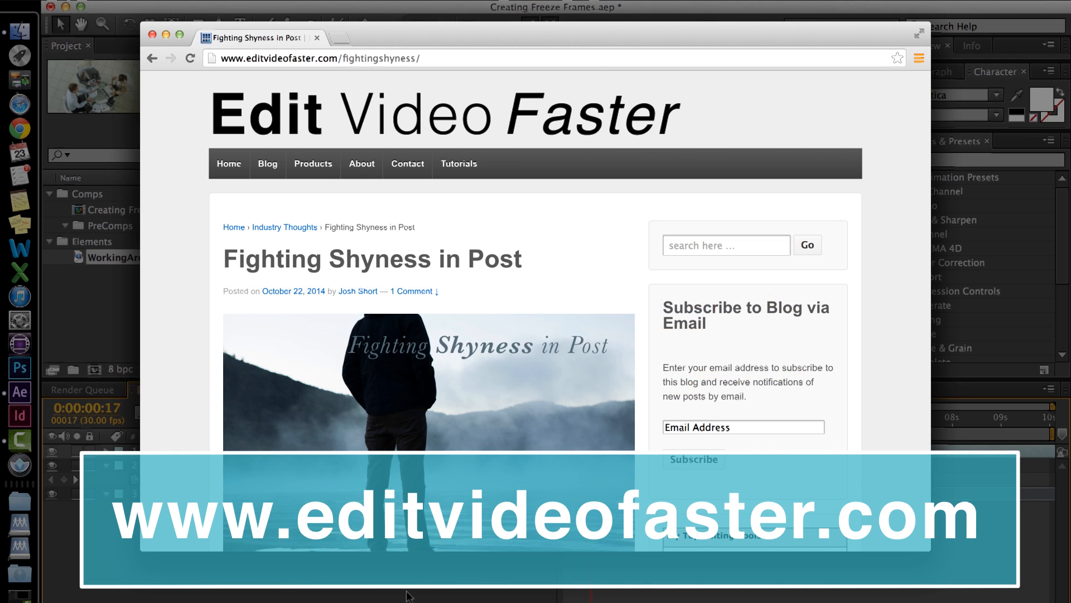